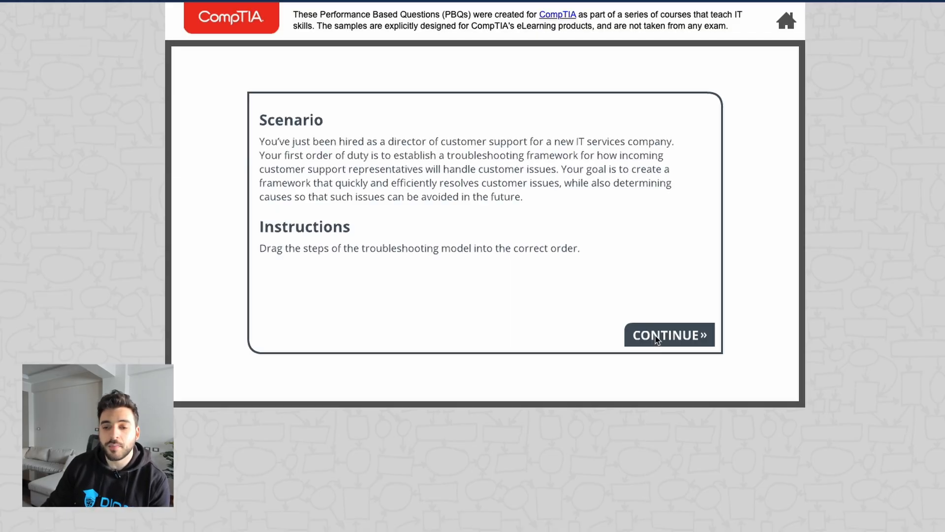
- Start the troubleshooting-model ordering exercise from the scenario screen
left_click(669, 335)
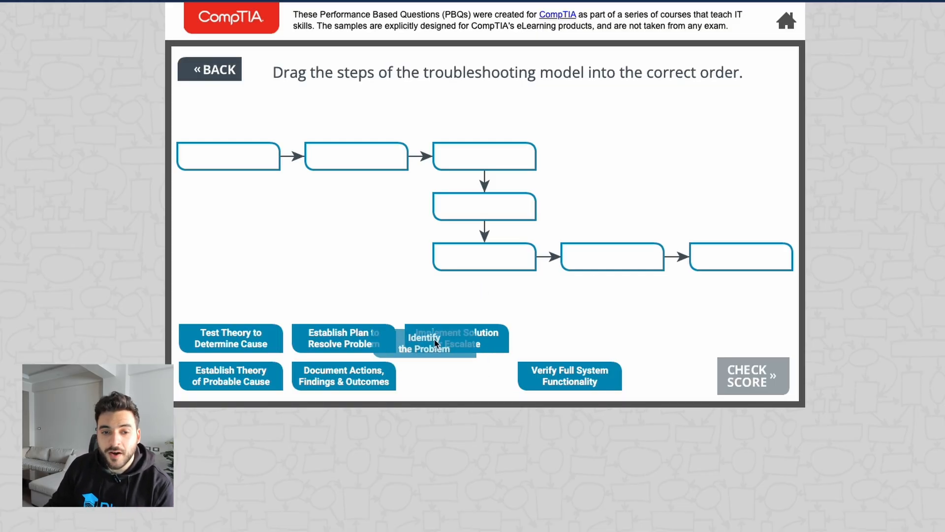
- Fill boxes one to three with Identify the Problem, Establish Theory of Probable Cause, Test Theory to Determine Cause
left_click_drag(423, 340, 228, 156)
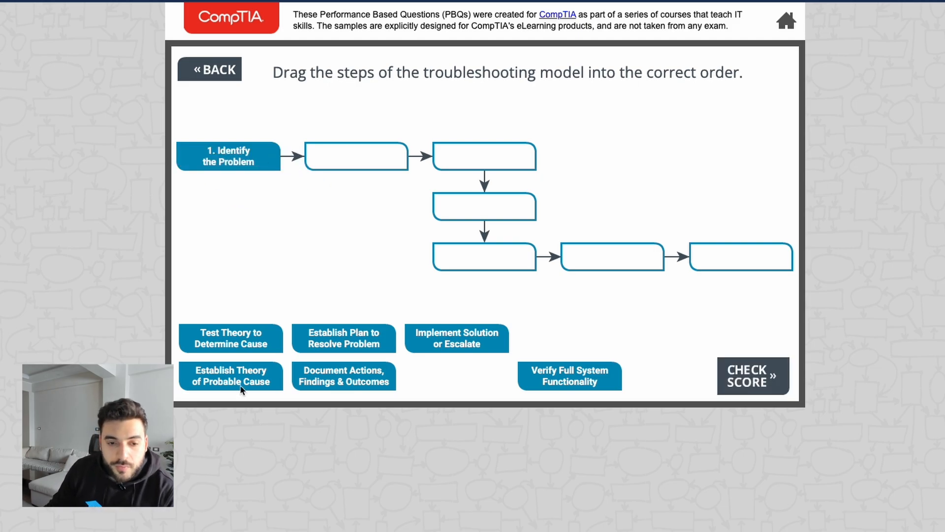
left_click_drag(231, 376, 353, 189)
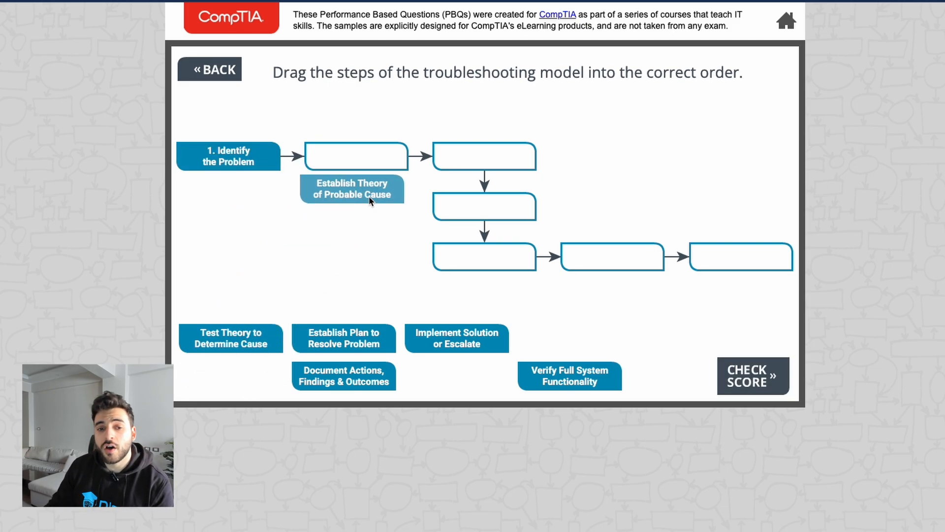
left_click_drag(353, 189, 357, 157)
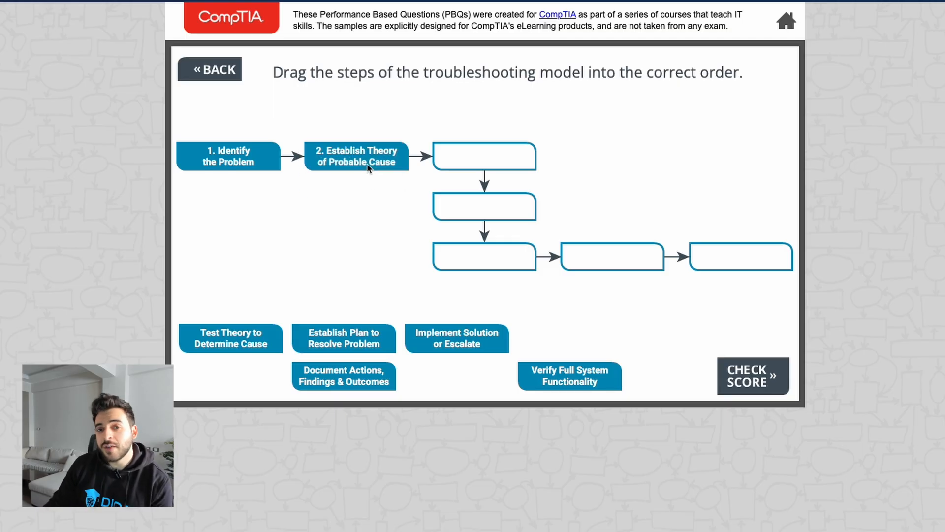
mouse_move(299, 201)
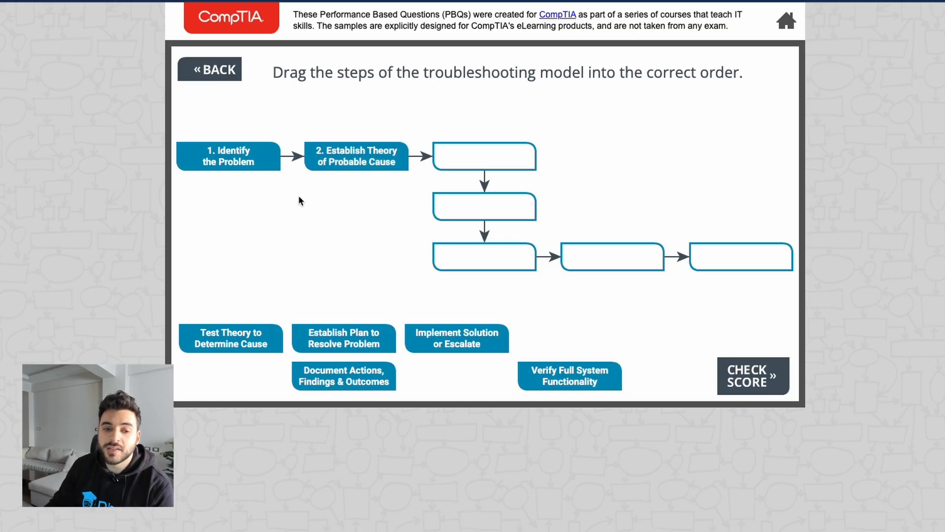
left_click_drag(231, 338, 485, 156)
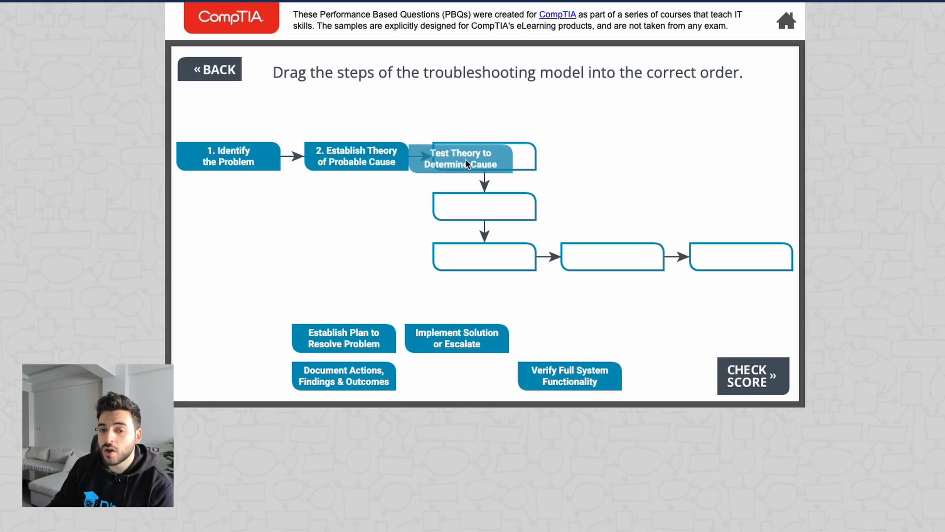
left_click_drag(460, 157, 485, 156)
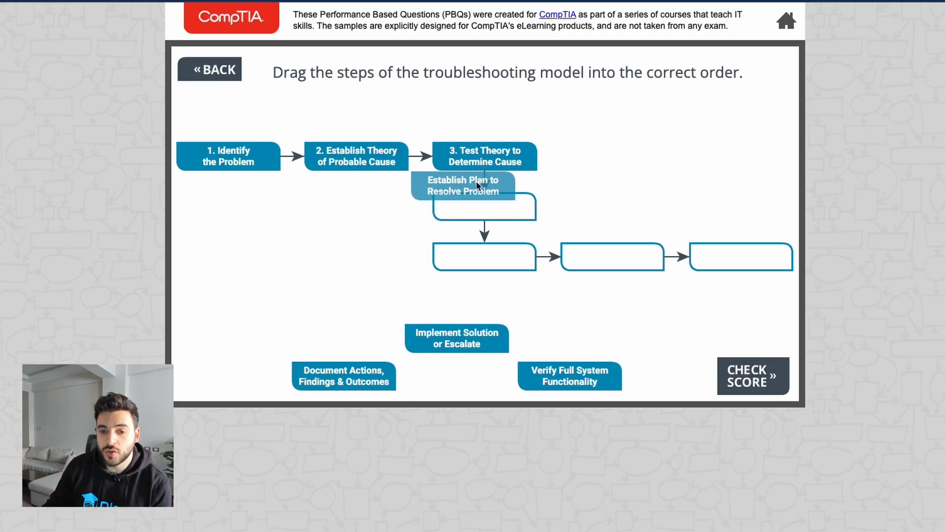
- Fill boxes four to seven with Establish Plan, Implement Solution, Verify Full System Functionality, Document Actions
left_click_drag(463, 186, 485, 206)
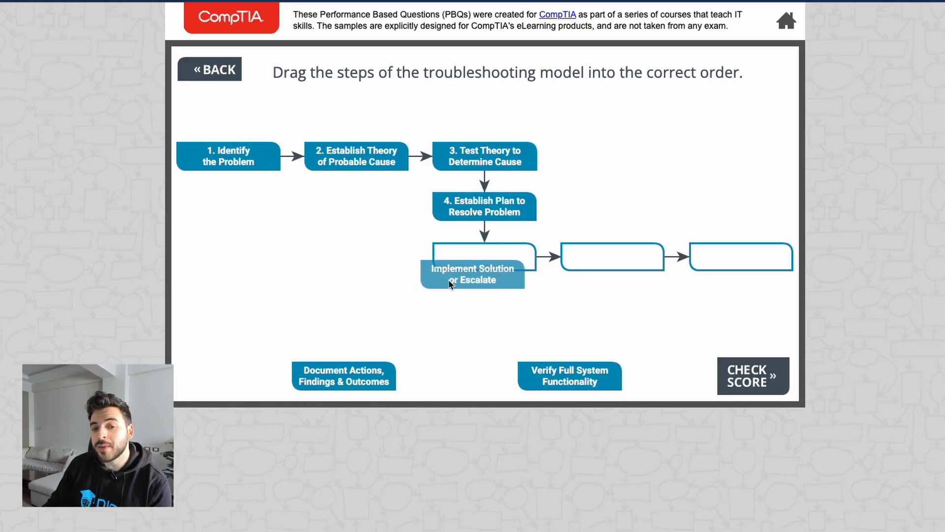
left_click_drag(472, 274, 485, 256)
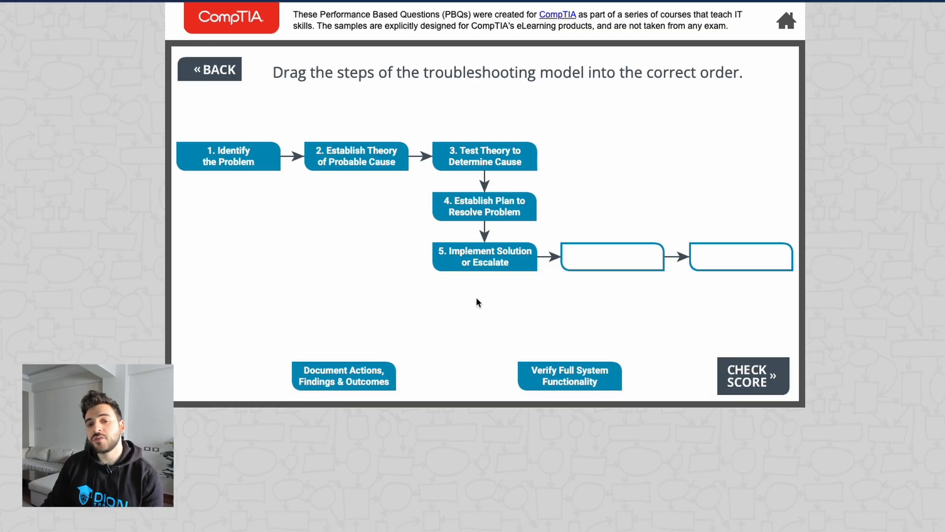
left_click_drag(569, 376, 611, 256)
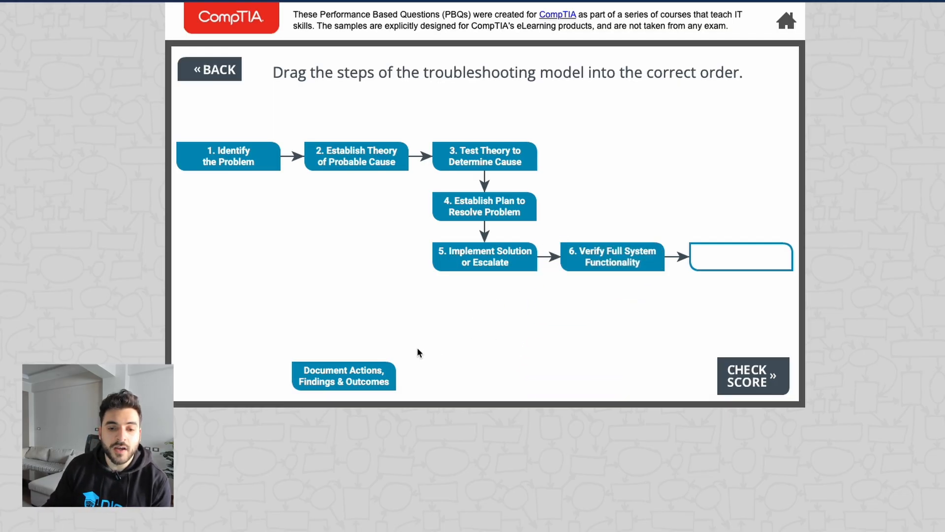
left_click_drag(344, 375, 539, 299)
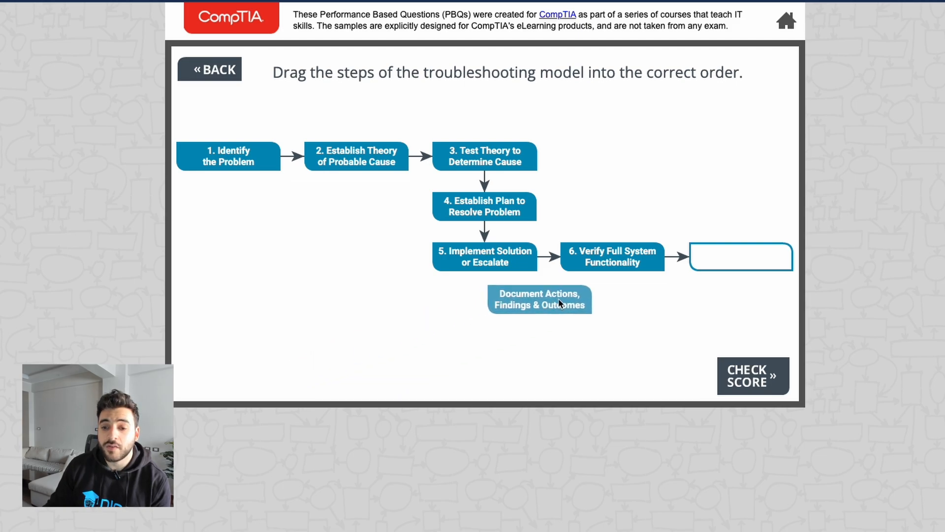
left_click_drag(538, 299, 711, 258)
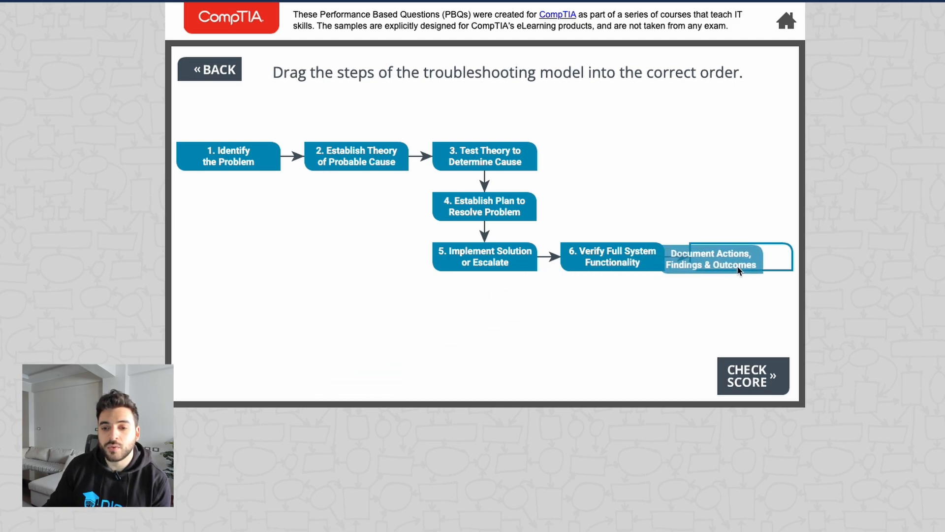
left_click_drag(710, 259, 741, 256)
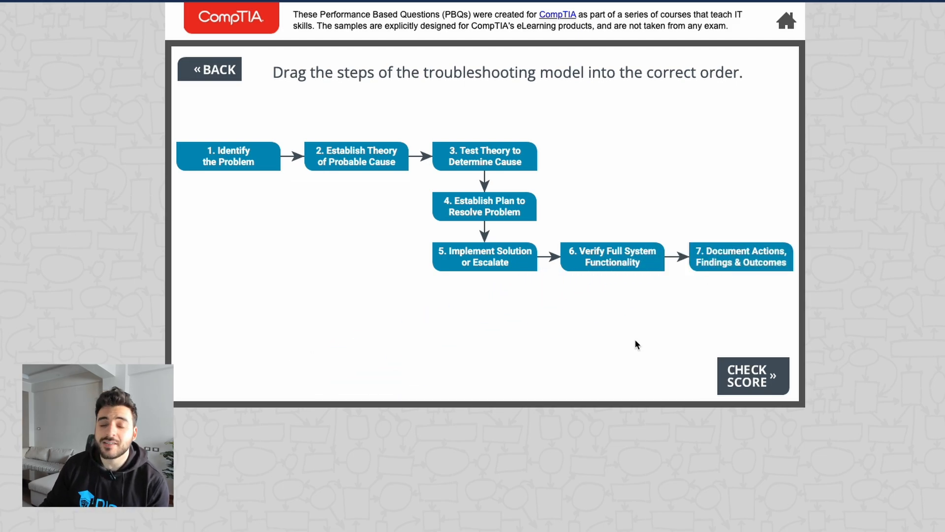
mouse_move(774, 396)
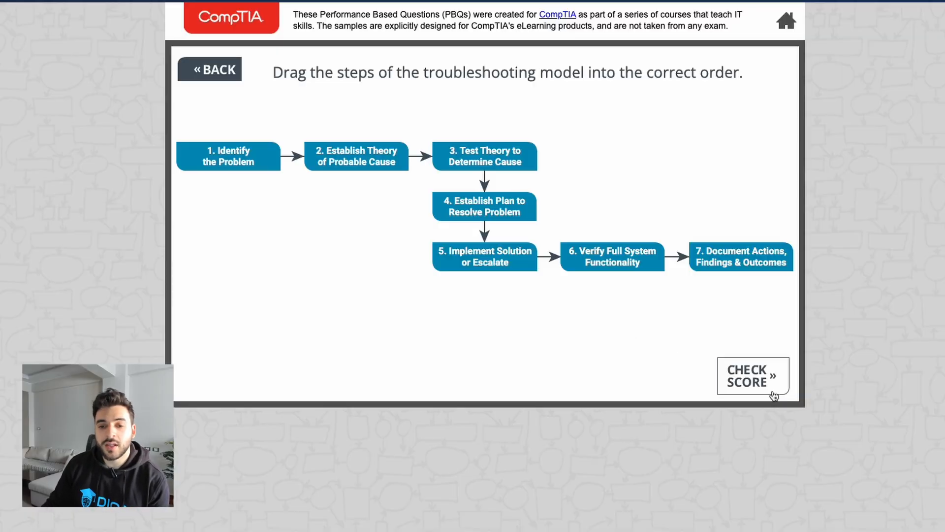
- Grade the ordering as 7/7 correct and return to the PBQ screen
left_click(753, 375)
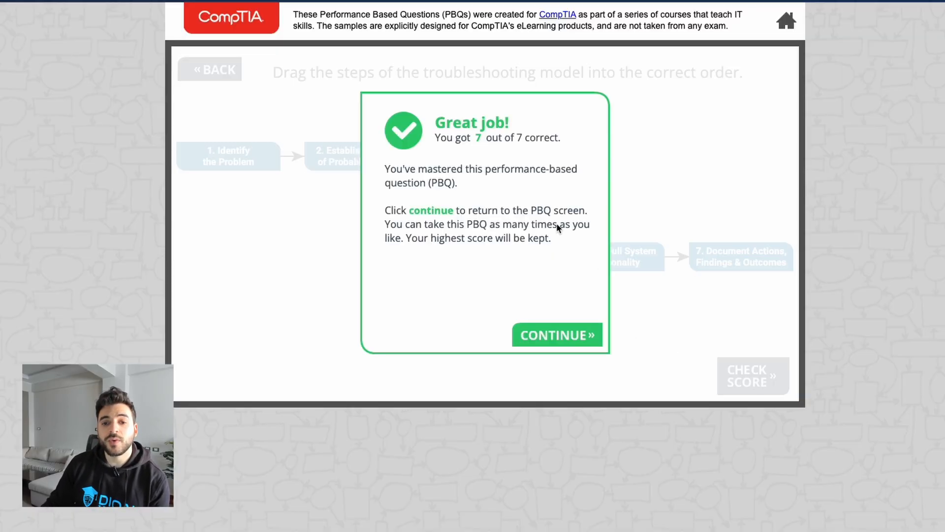
mouse_move(557, 335)
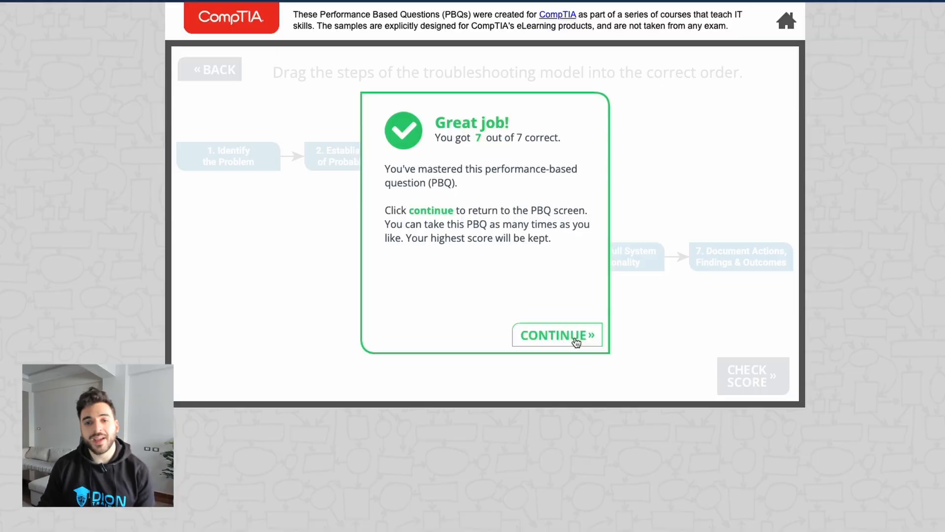
left_click(558, 335)
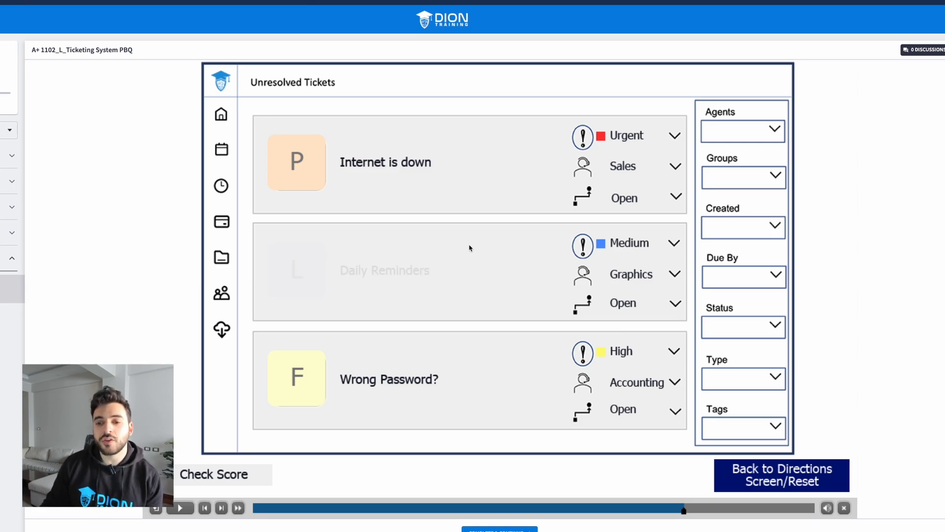
mouse_move(509, 234)
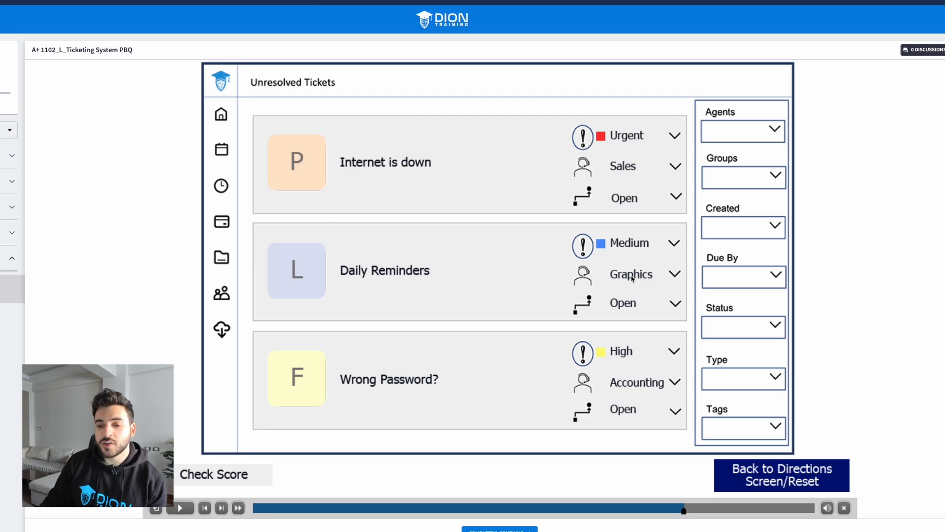
mouse_move(632, 371)
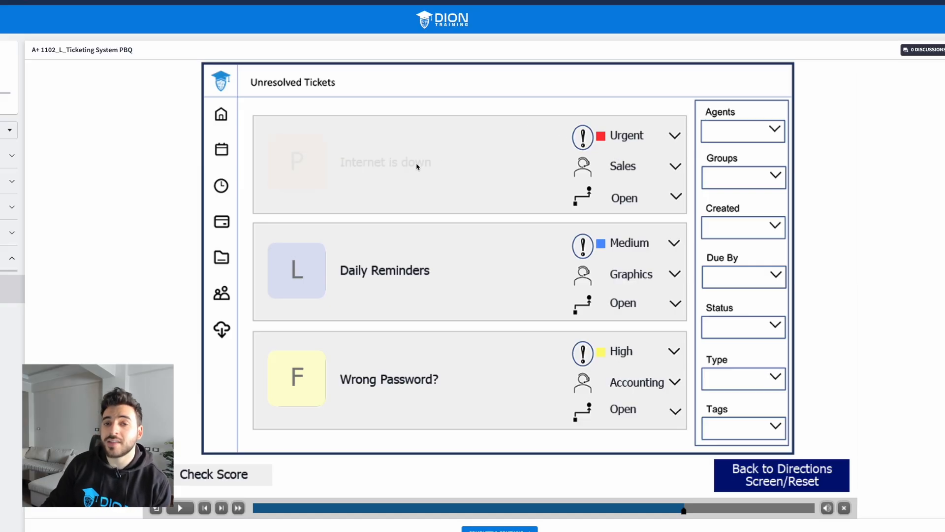
- Set the Internet is down ticket's resolution to Send a technician to fix the problem
left_click(386, 163)
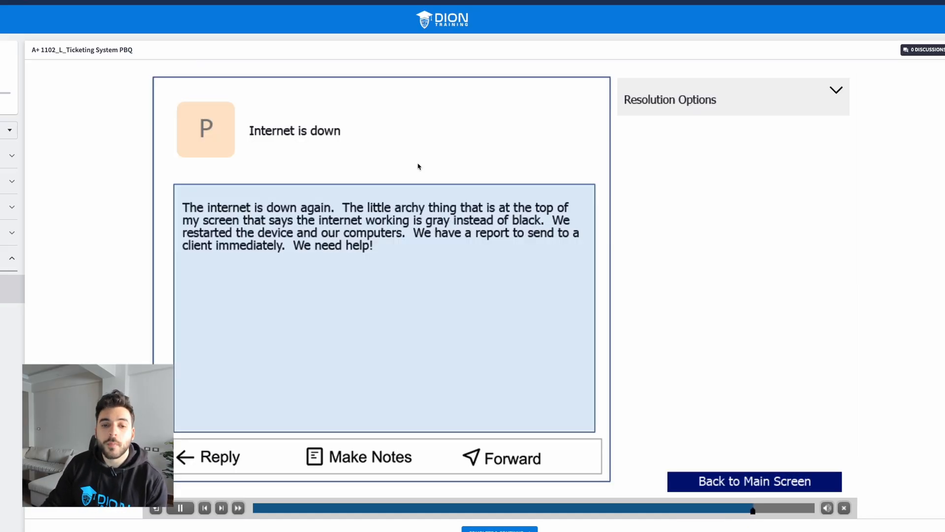
left_click(179, 507)
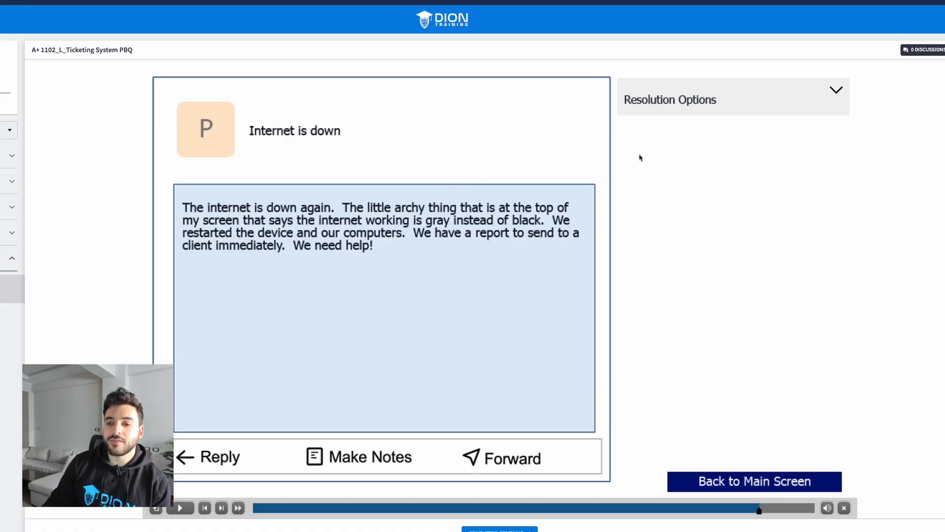
left_click(836, 90)
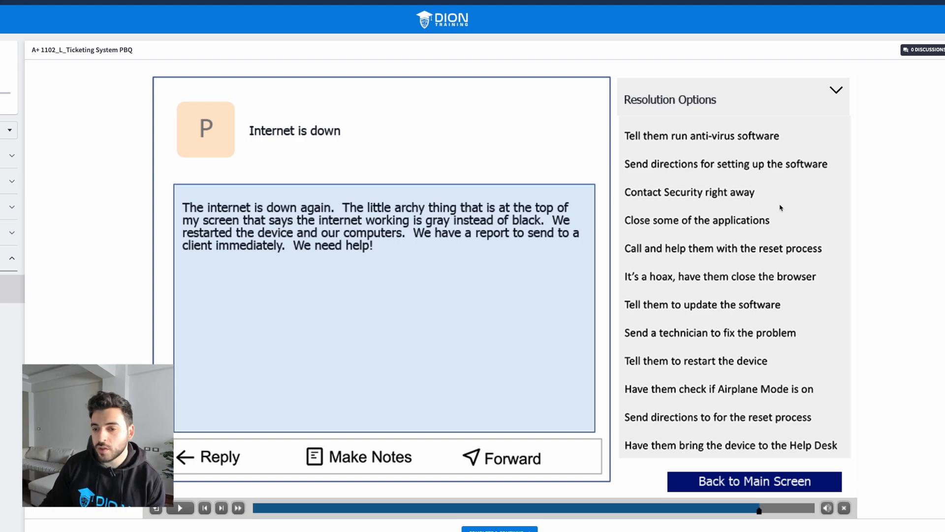
left_click(702, 136)
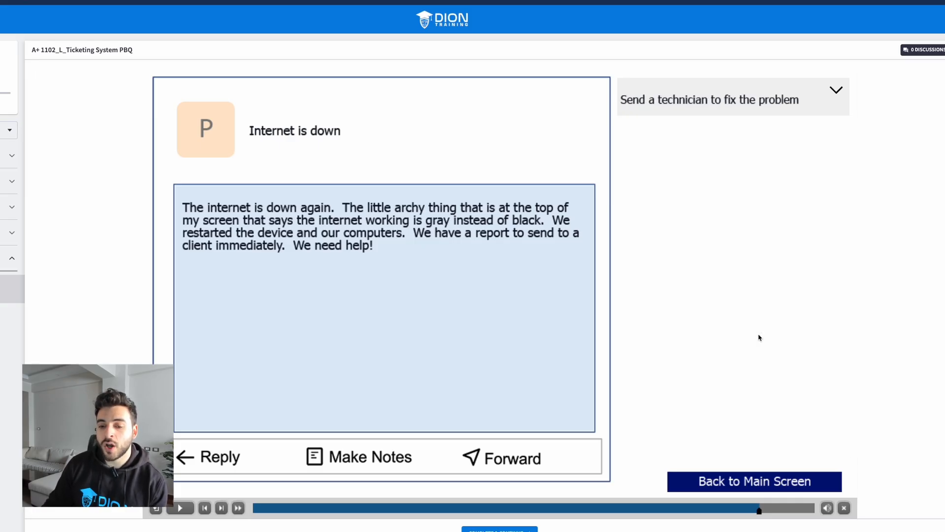
- Back on the ticket list, mark the Internet is down ticket Resolved
left_click(754, 481)
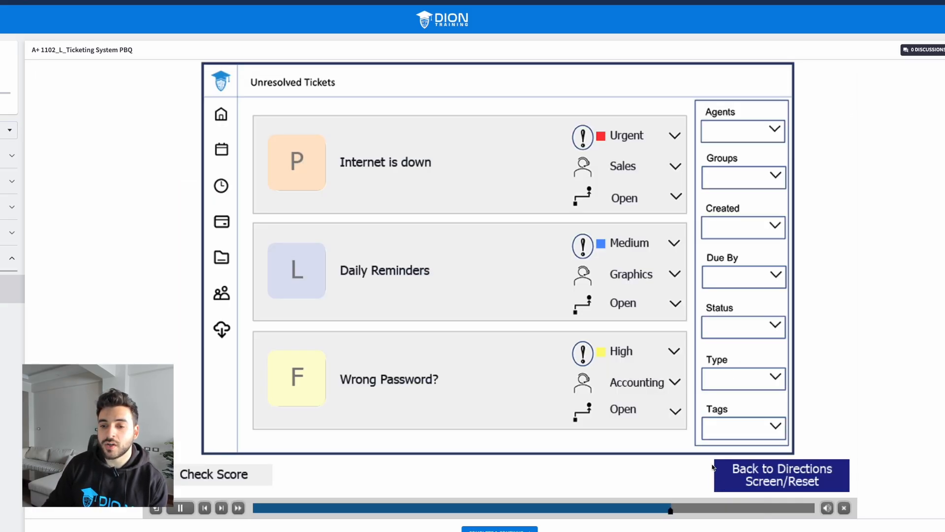
left_click(674, 198)
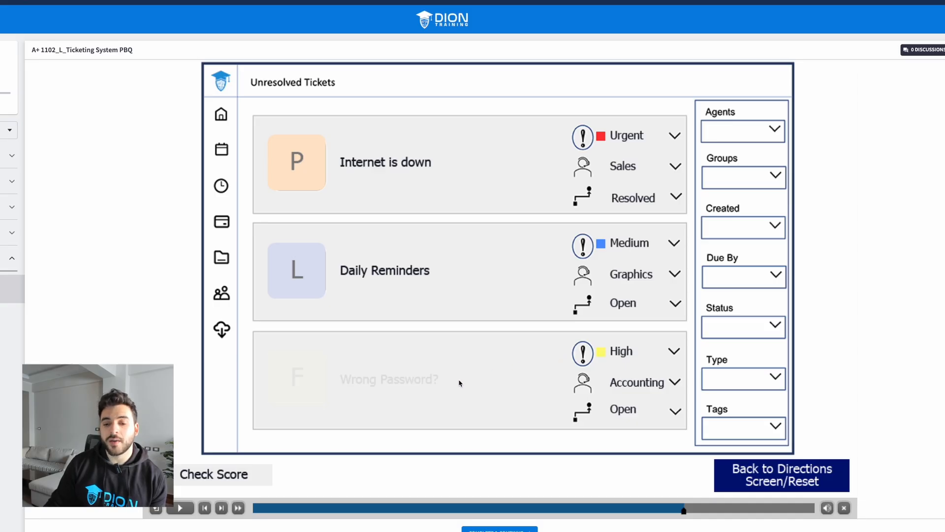
- In the Wrong Password? ticket, bring up its Resolution Options list
left_click(389, 379)
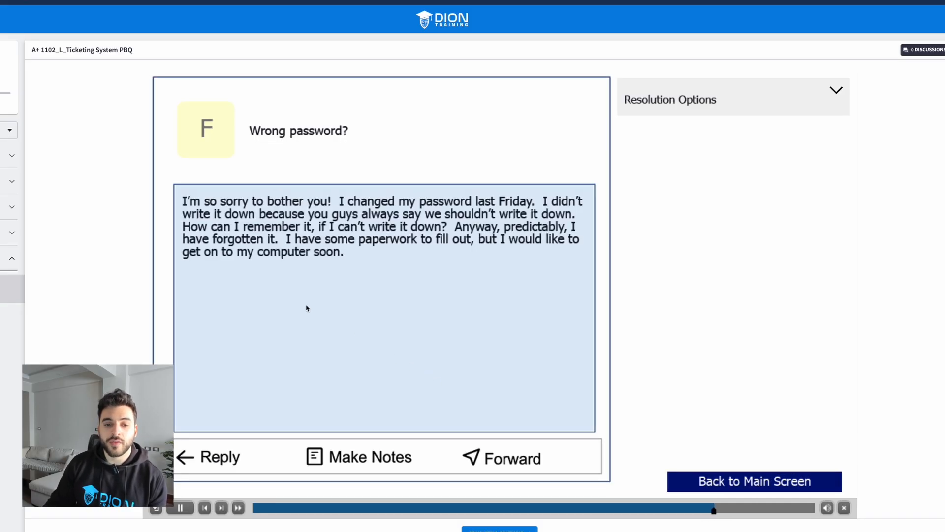
left_click(179, 507)
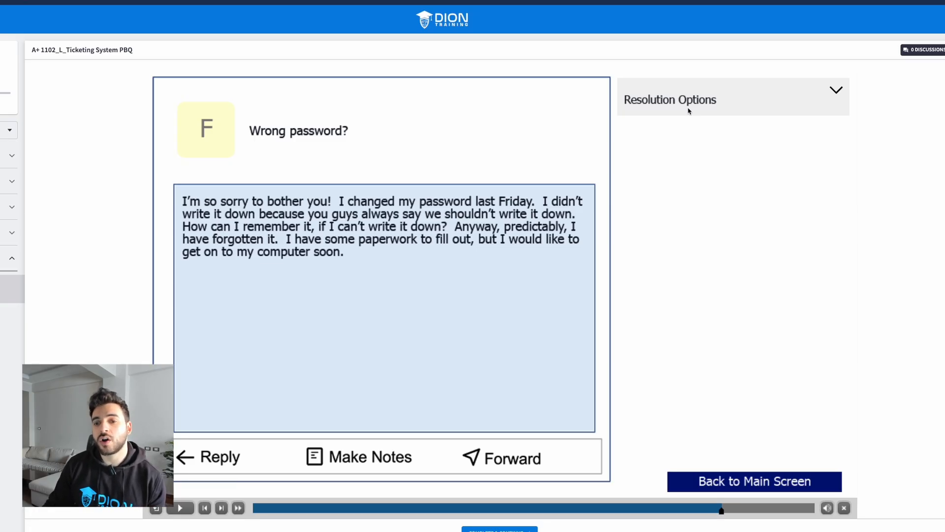
left_click(836, 89)
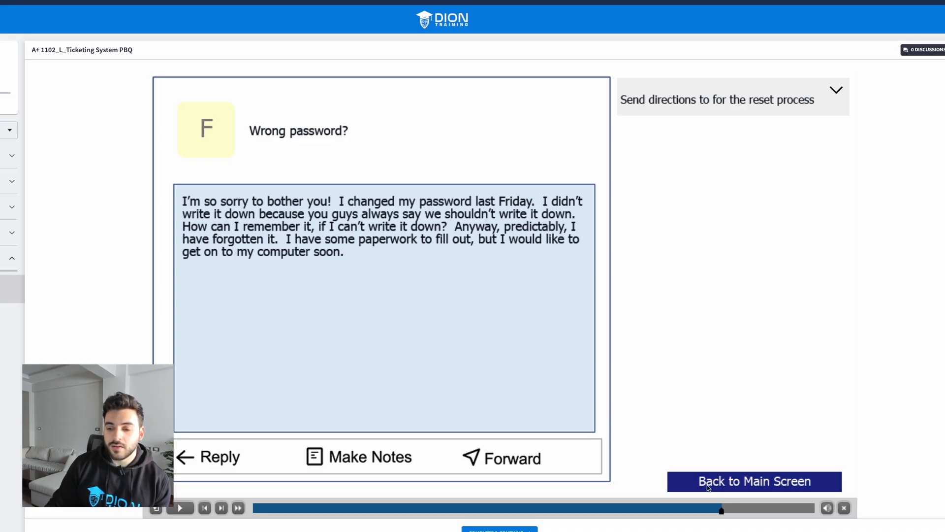
- Back on the ticket list, mark the Wrong Password? ticket Resolved
left_click(754, 481)
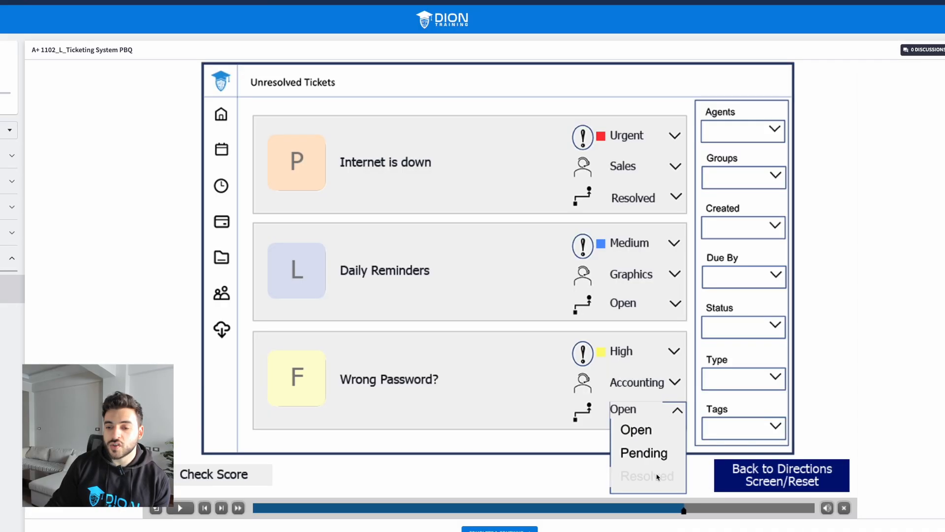
left_click(646, 477)
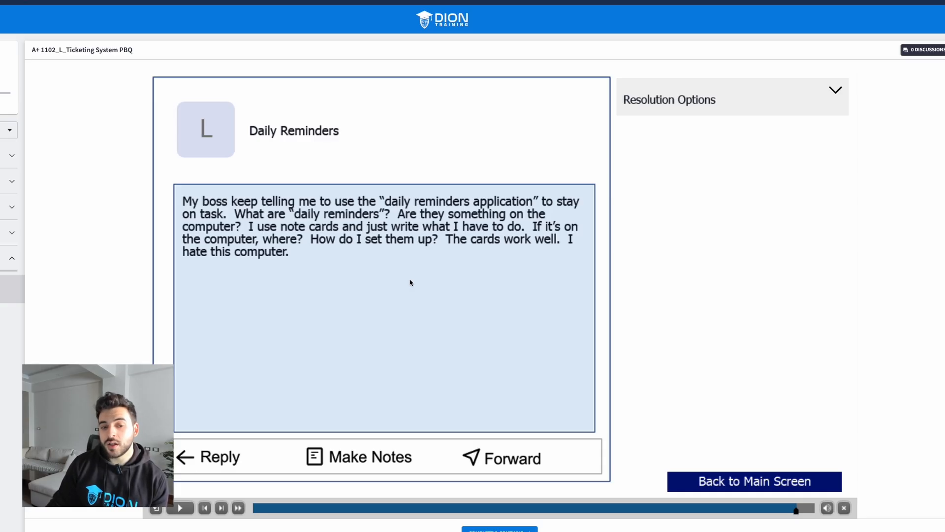
mouse_move(477, 219)
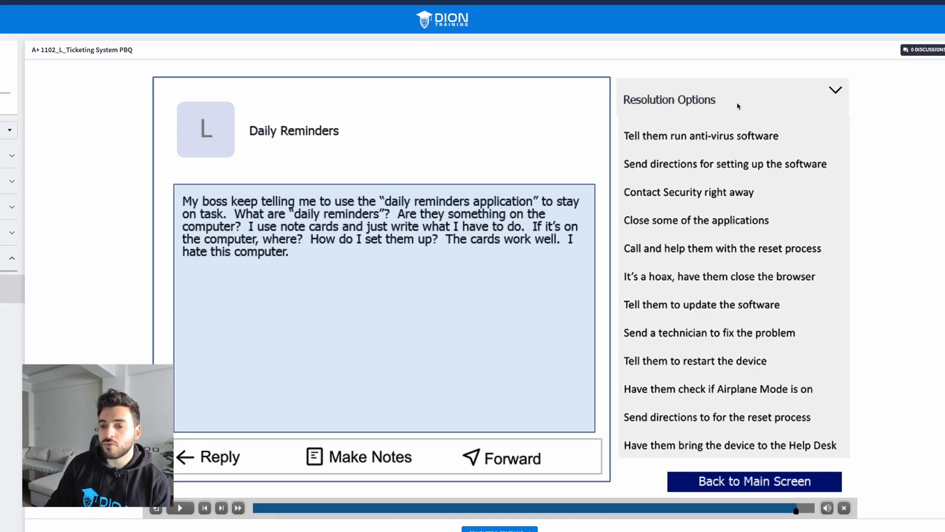
- Set the Daily Reminders resolution to Send directions for setting up the software
left_click(700, 136)
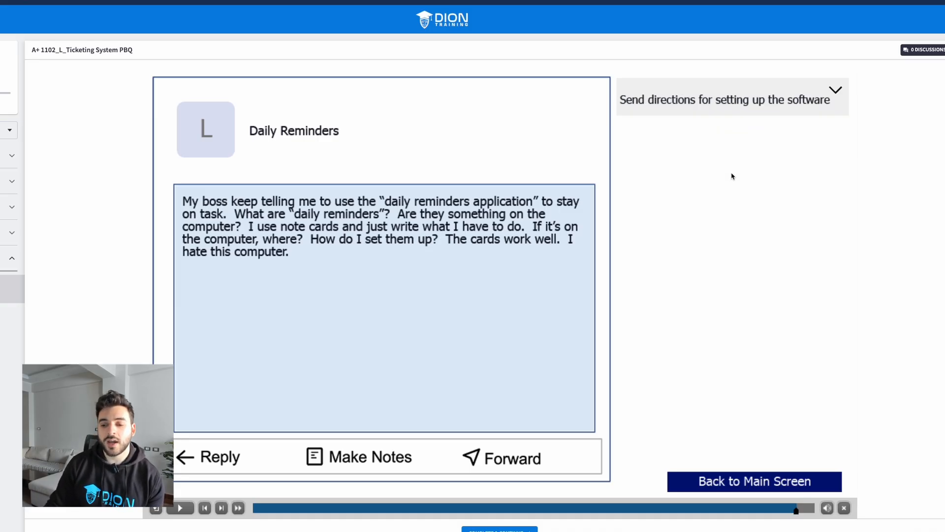
- Mark the Daily Reminders ticket Resolved and grade the three tickets at 9/9
left_click(754, 482)
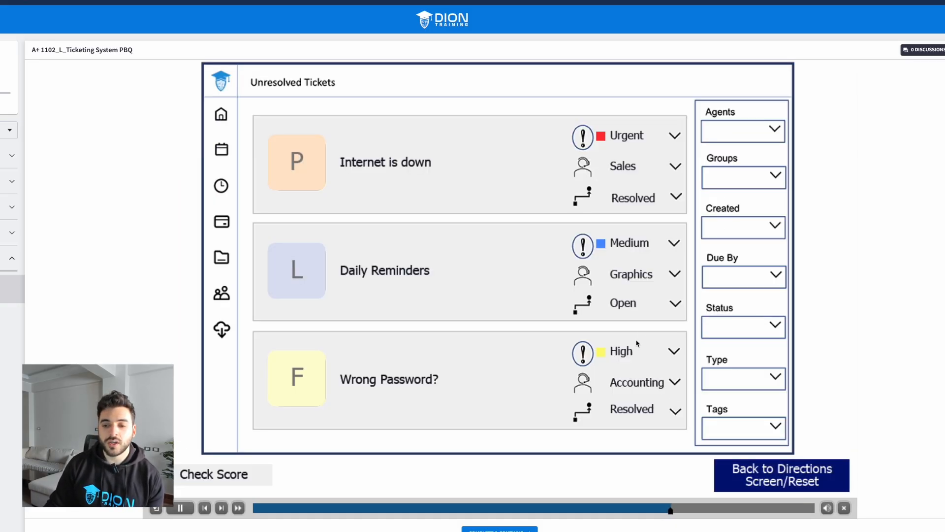
left_click(675, 302)
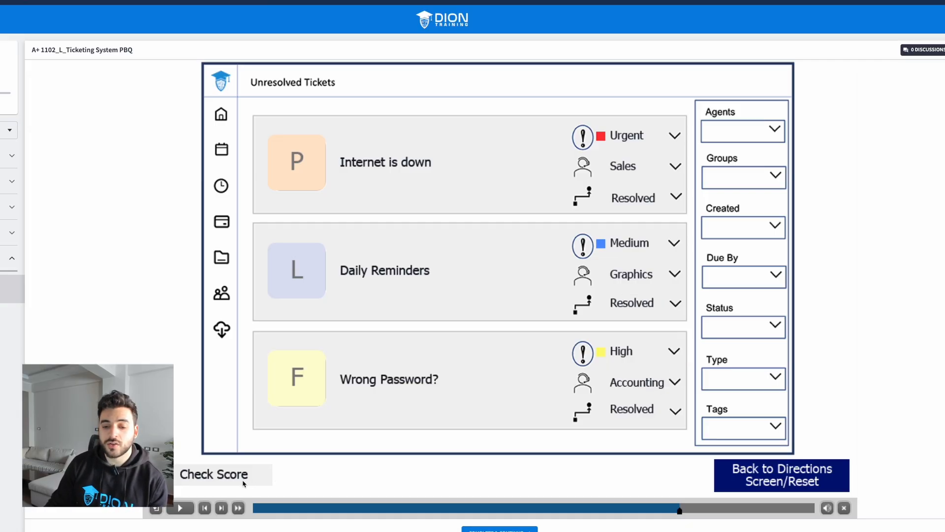
left_click(214, 474)
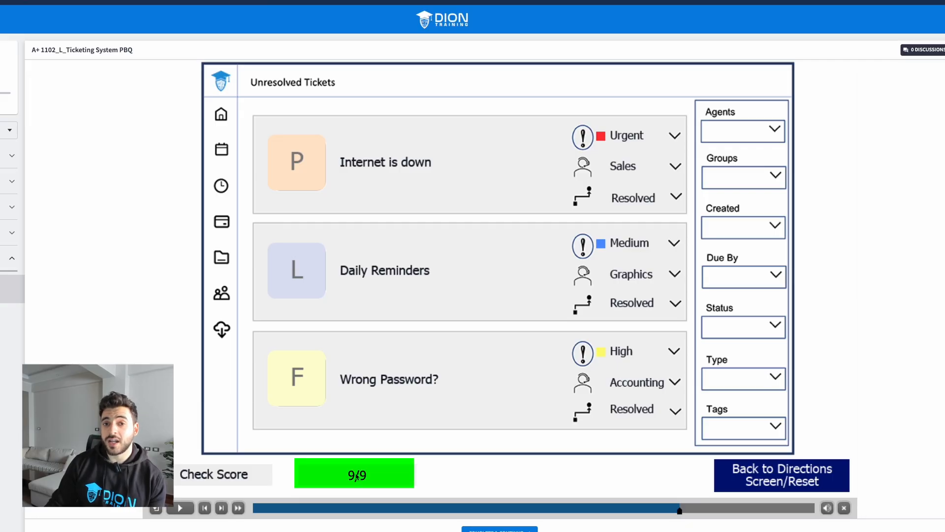